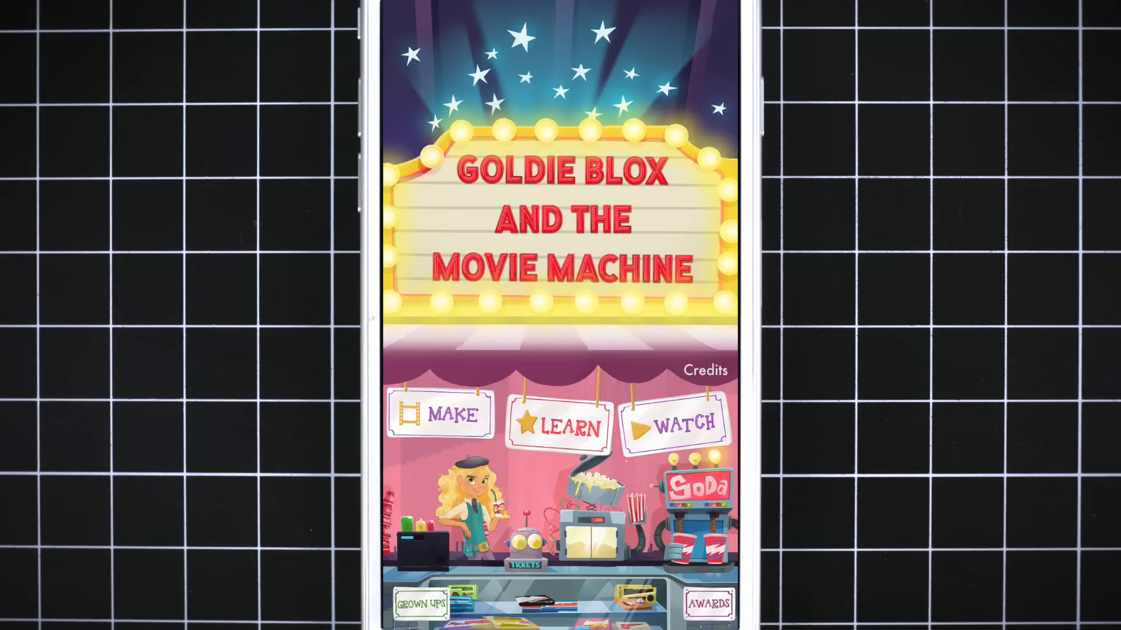
Begin a new movie from the title screen's MAKE button.
left_click(448, 414)
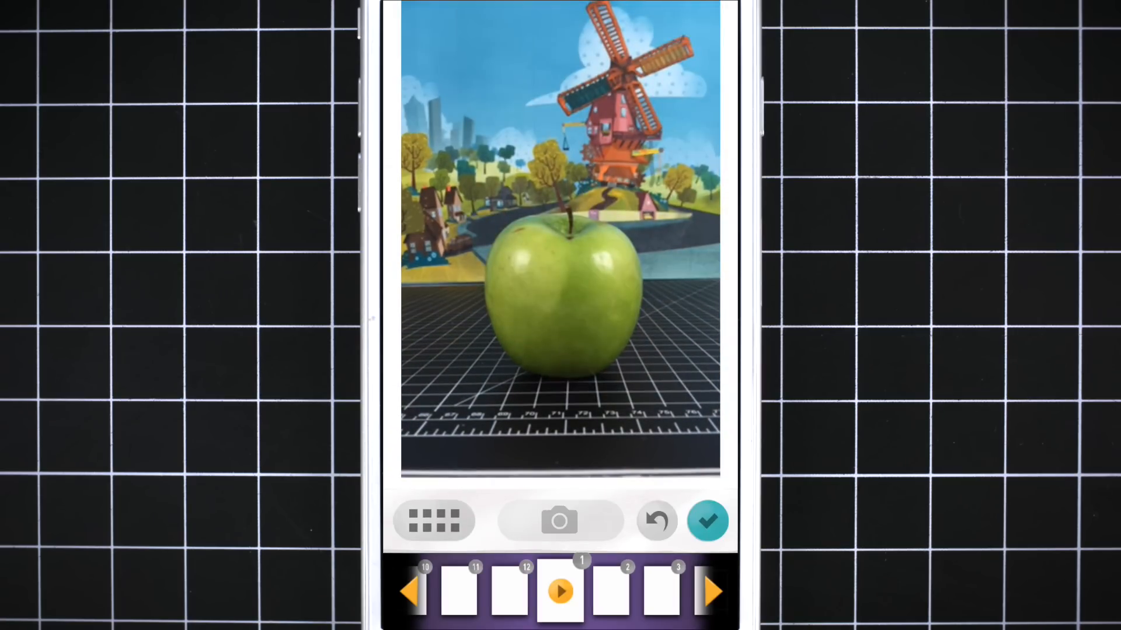
Confirm the captured apple frames with the checkmark and move on to editing.
left_click(432, 520)
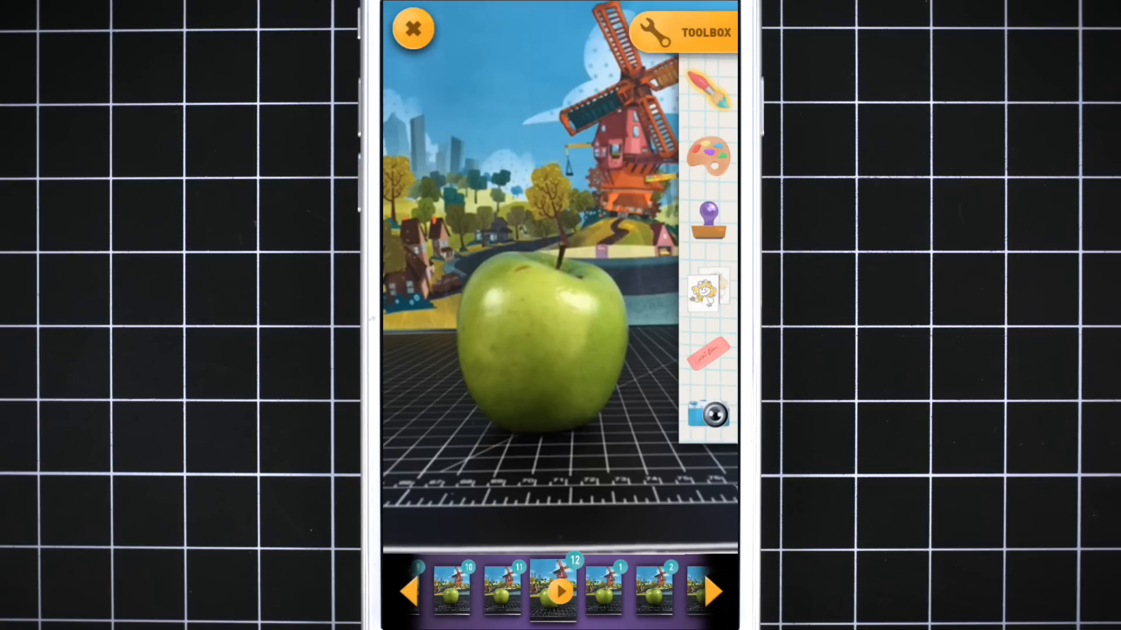
Paint a black smiley face with two eyes and a grin on the apple using the paintbrush.
left_click(560, 607)
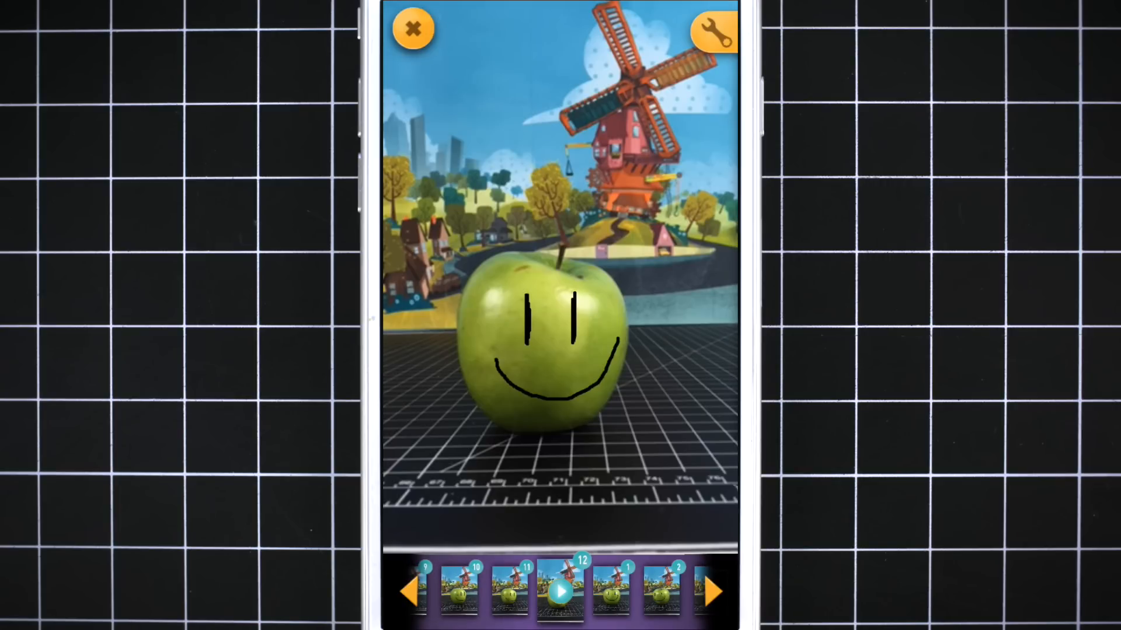
Save the movie as 'Apple' and let it play back.
left_click(561, 595)
type("A")
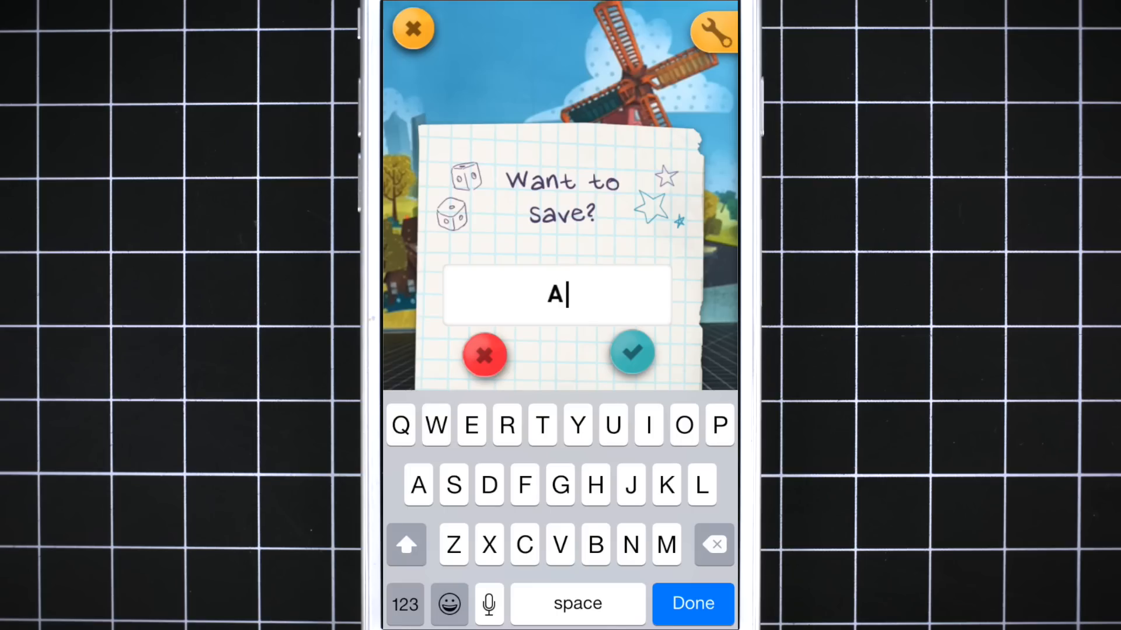
type("pple")
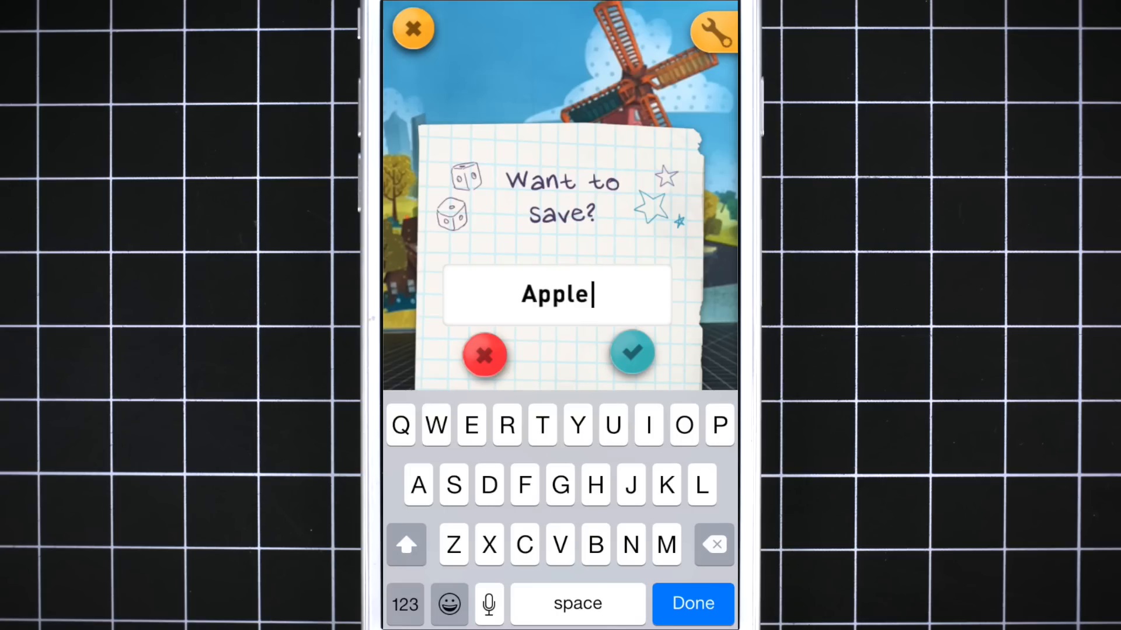
left_click(632, 353)
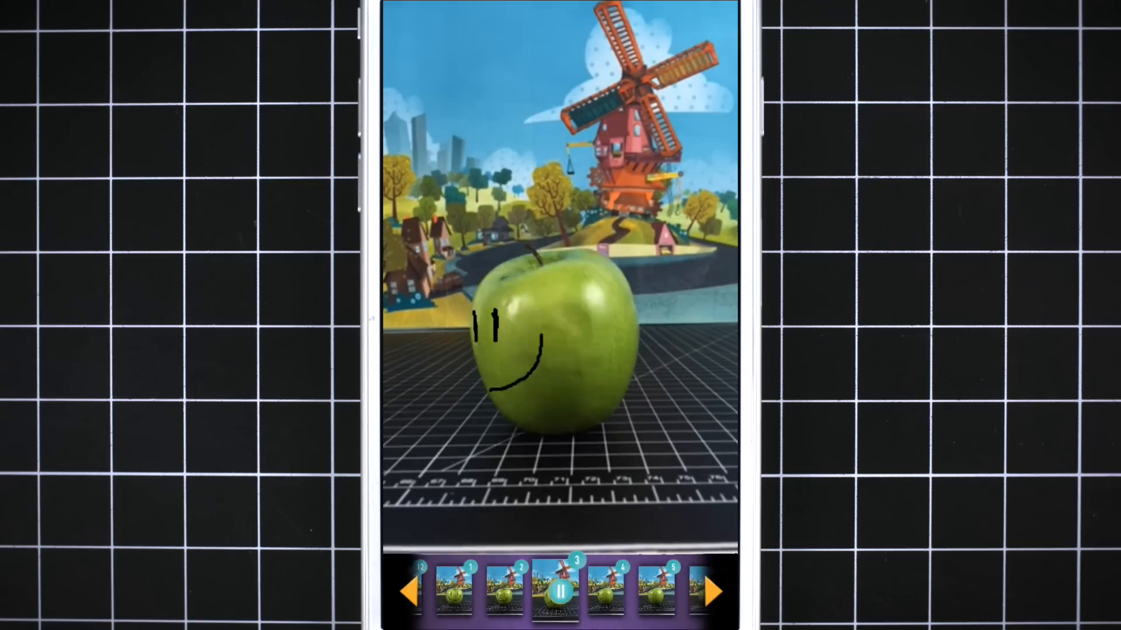